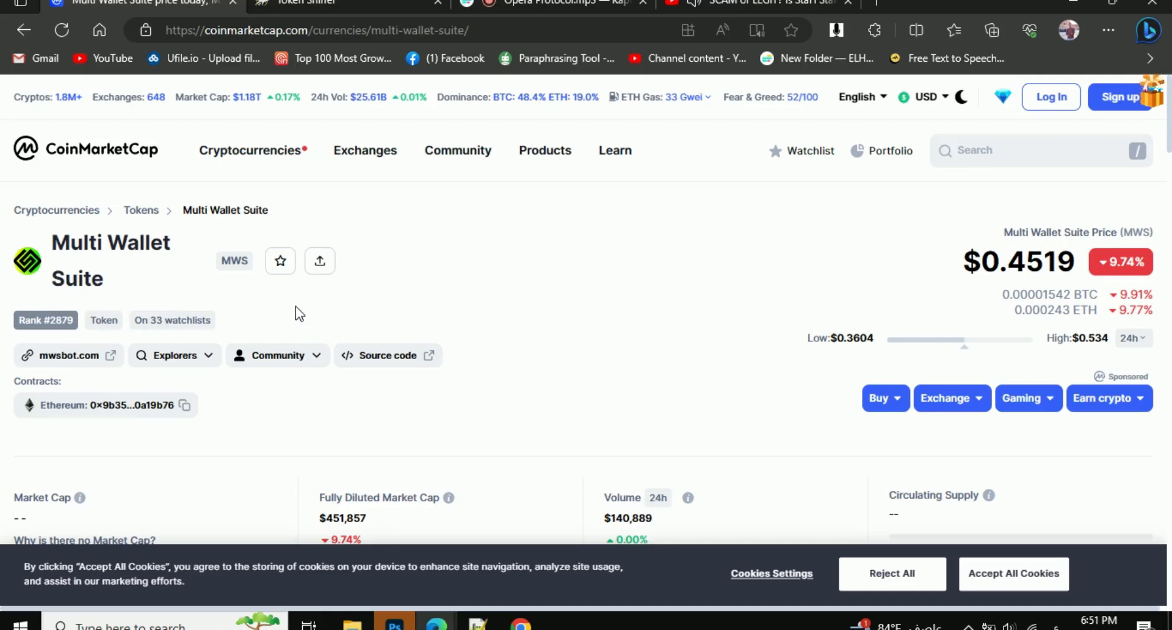
mouse_move(265, 314)
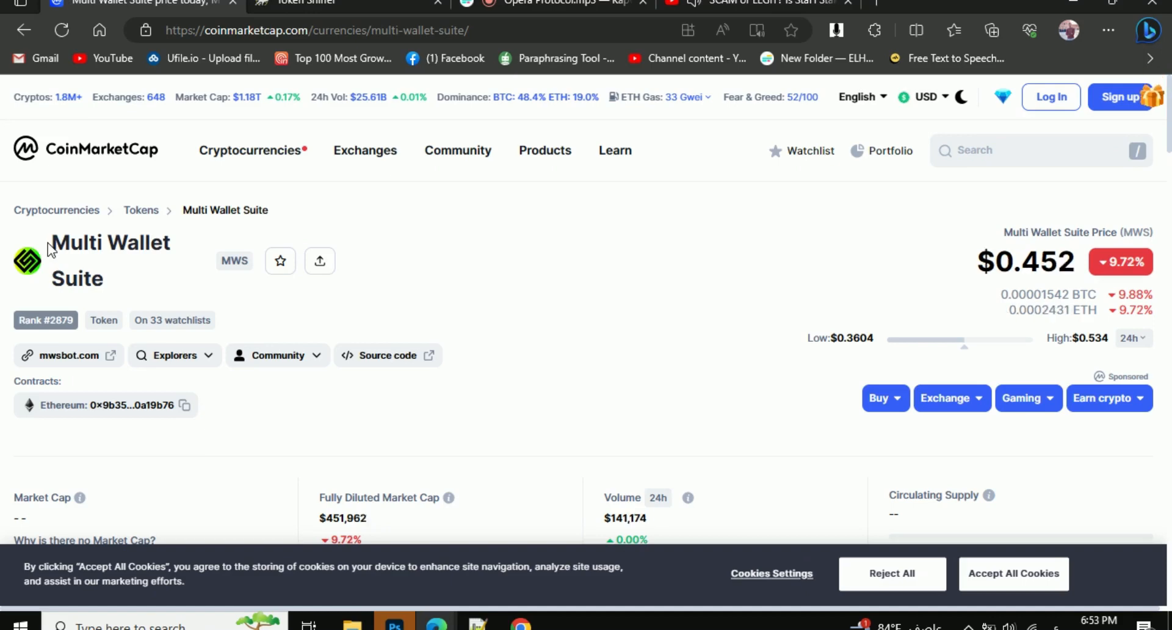
- Highlight the Multi Wallet Suite name and watchlist count while scrolling the token page
double_click(109, 261)
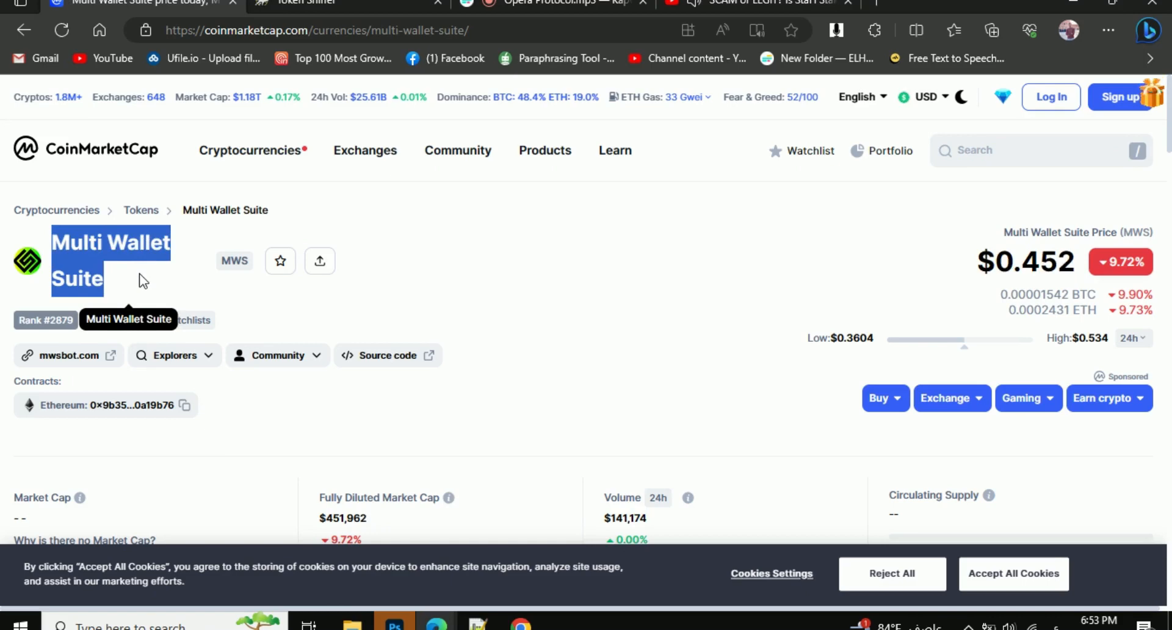
left_click(289, 327)
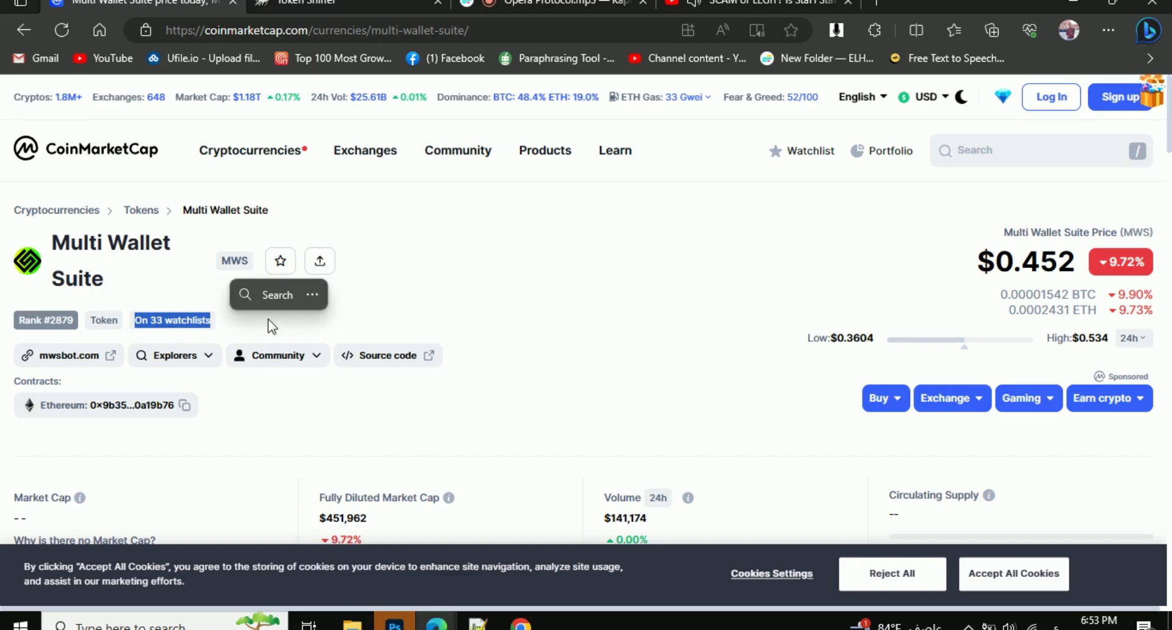
scroll("down", 3)
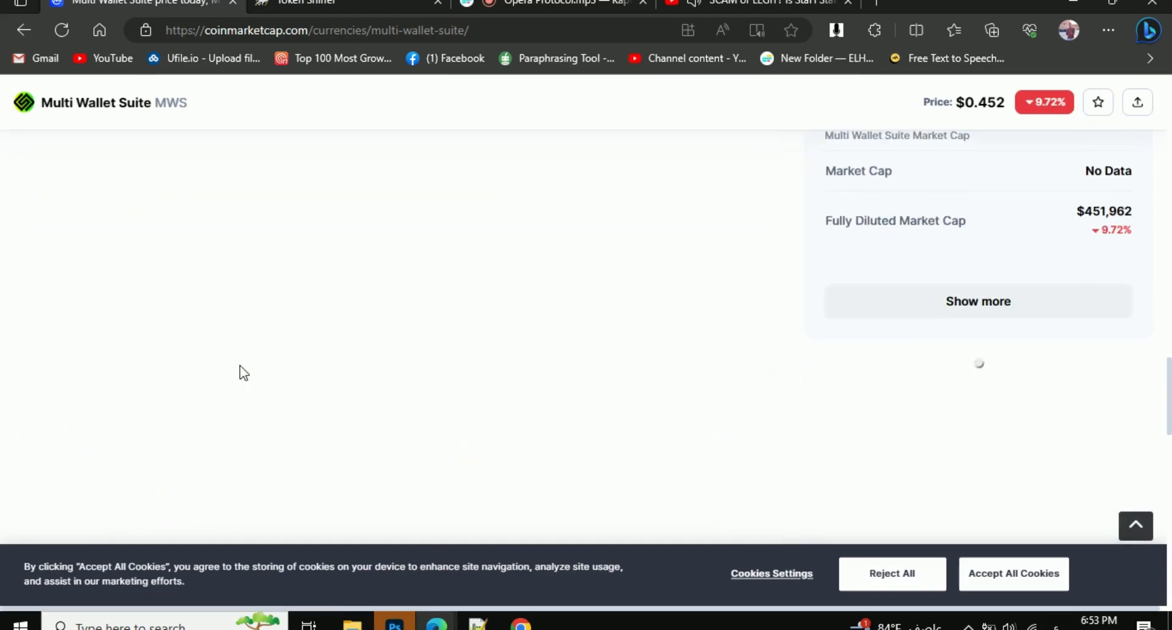
scroll("down", 3)
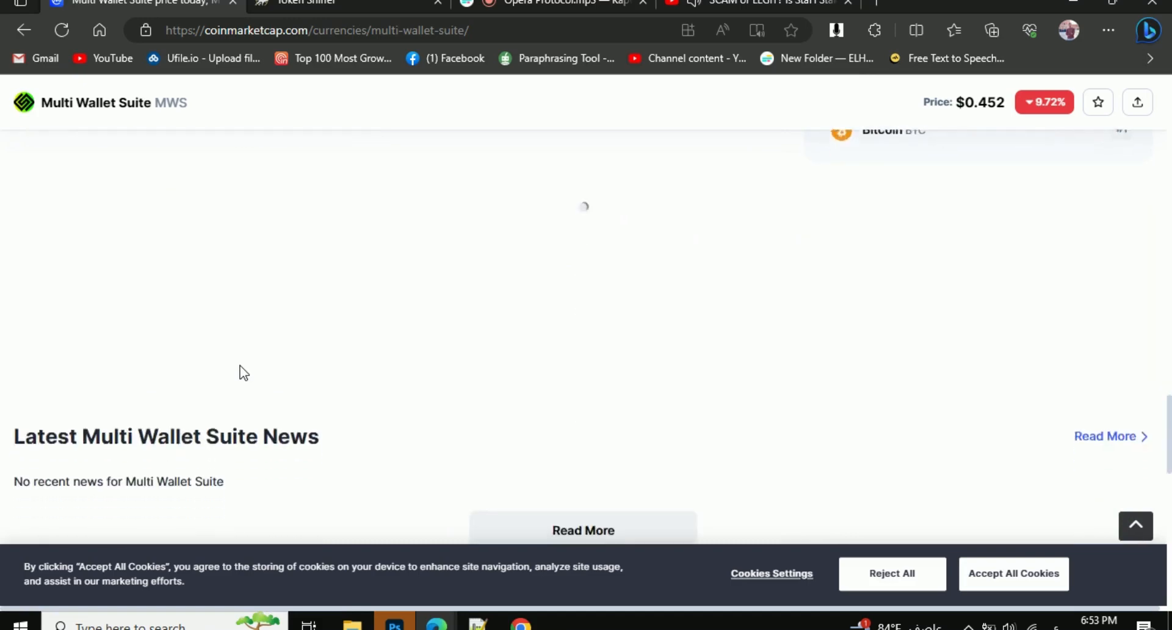
scroll("up", 3)
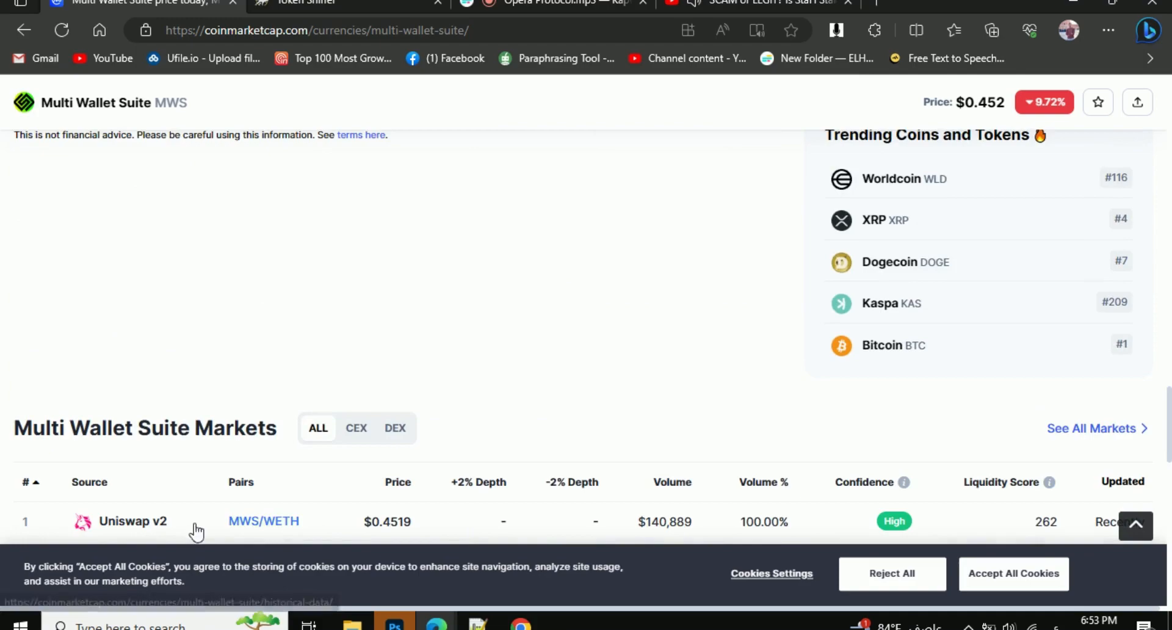
mouse_move(830, 481)
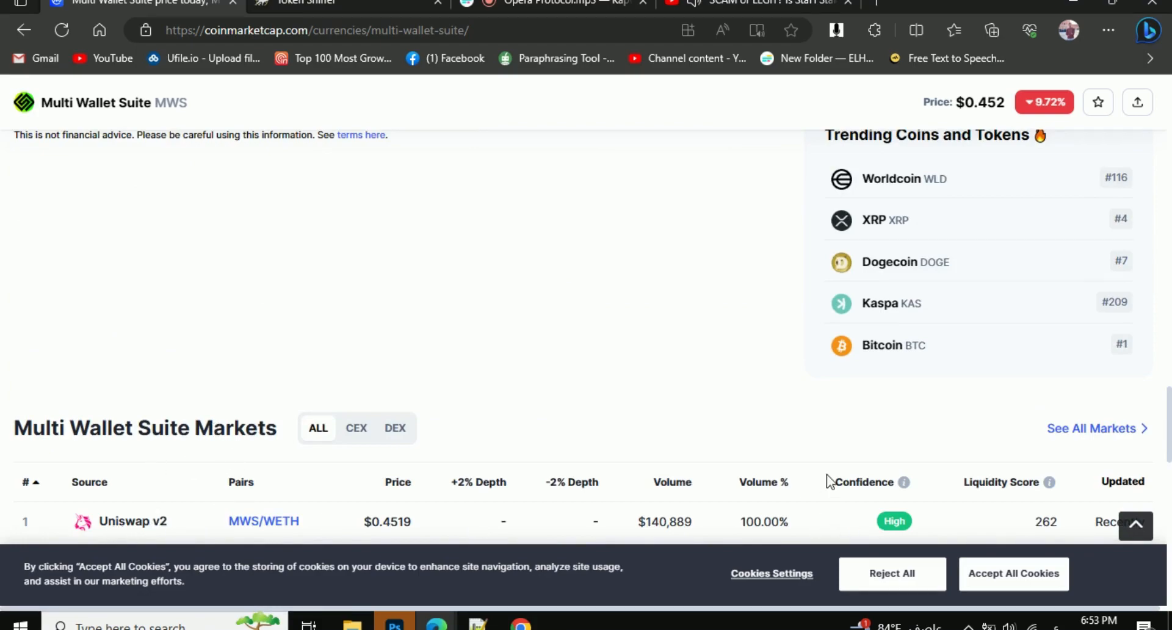
scroll("up", 3)
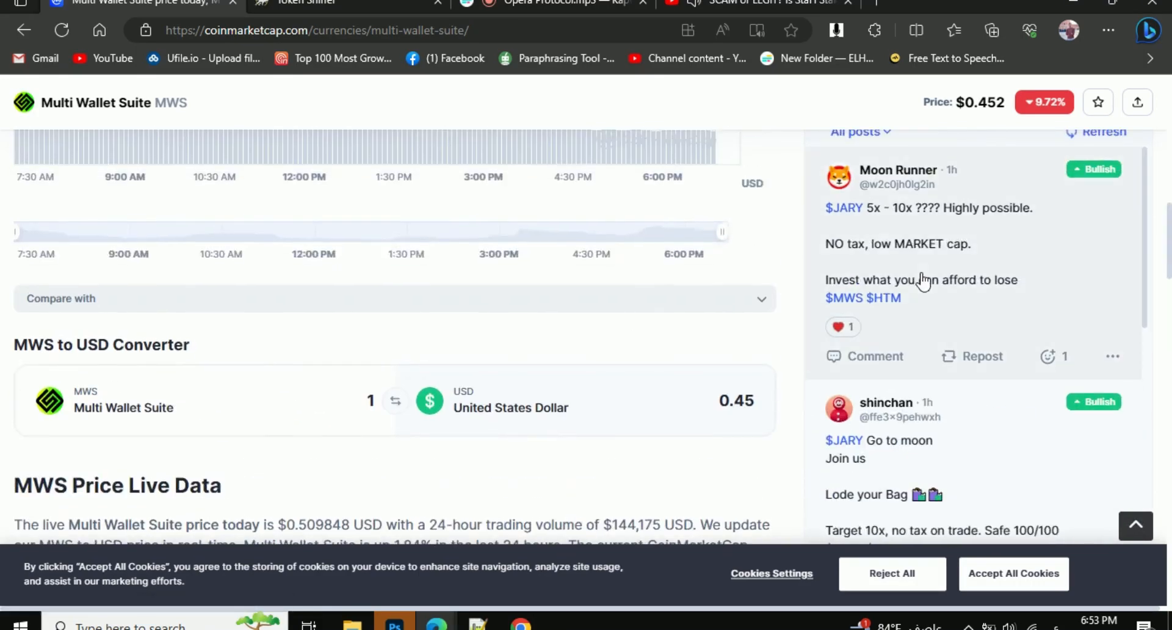
scroll("down", 3)
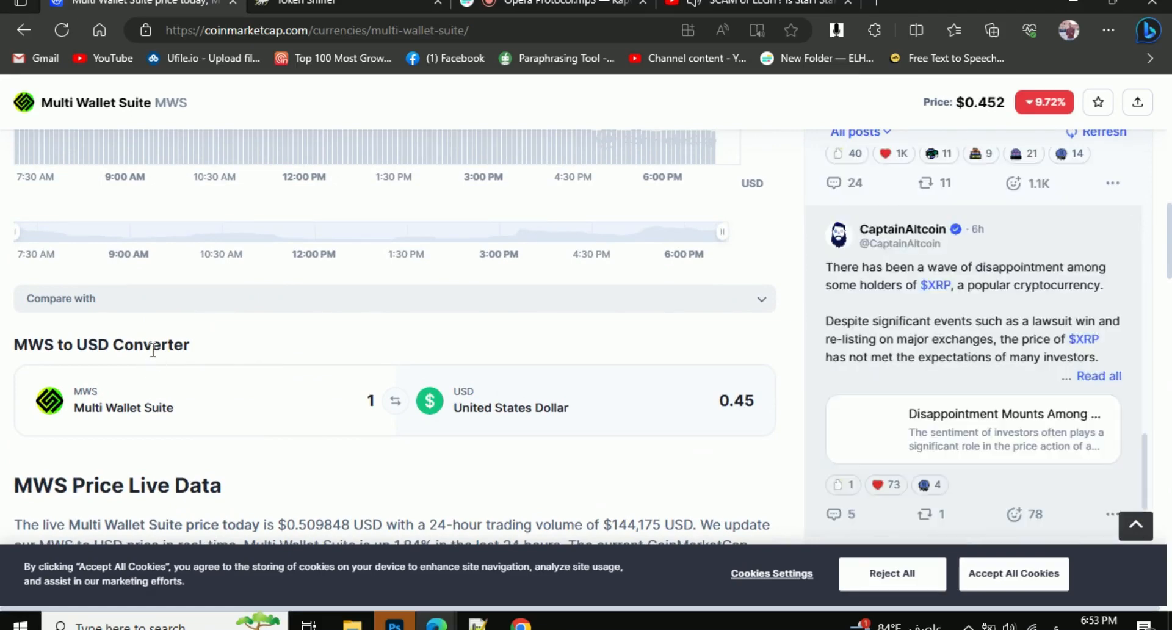
scroll("up", 3)
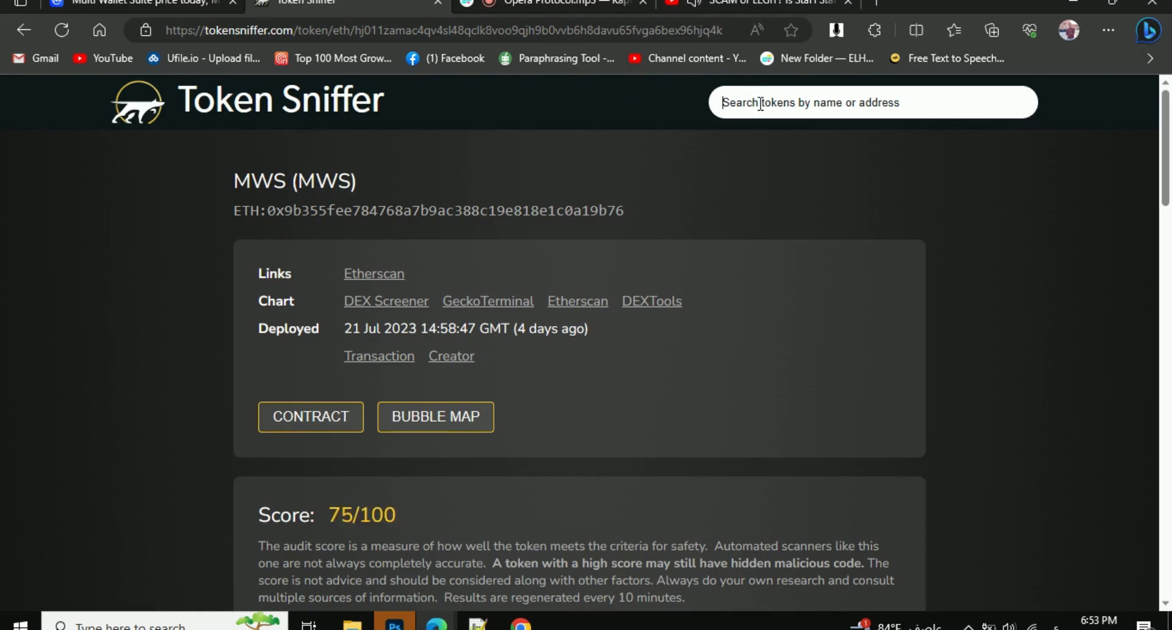
- Review the Swap and Contract Analysis findings on the 75/100 MWS Token Sniffer audit
right_click(759, 103)
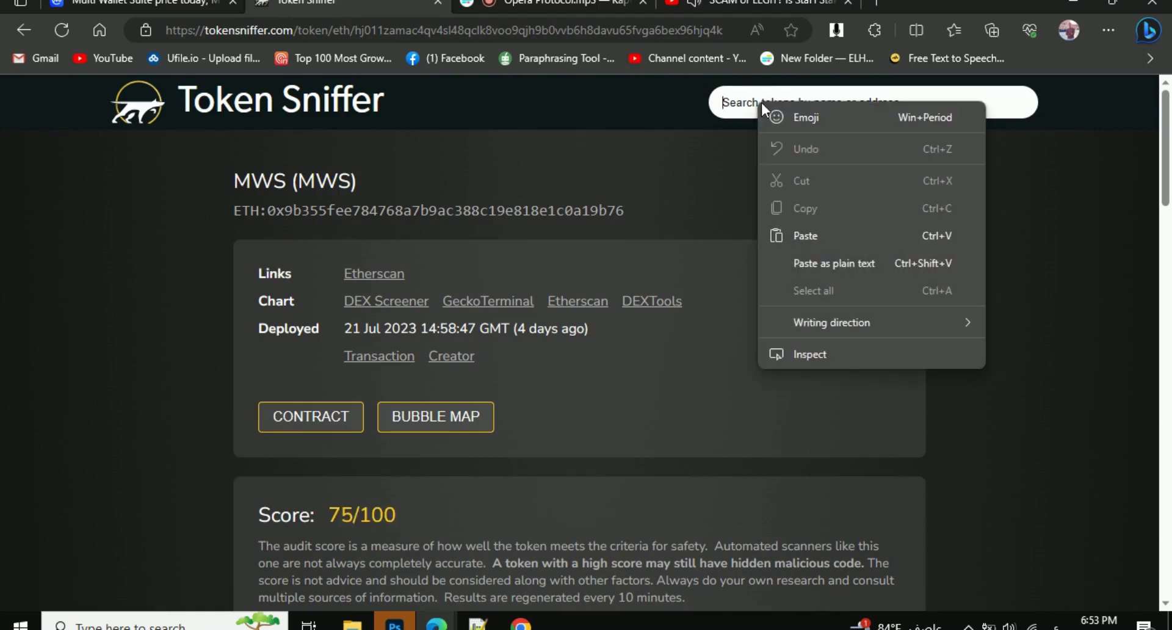
left_click(805, 236)
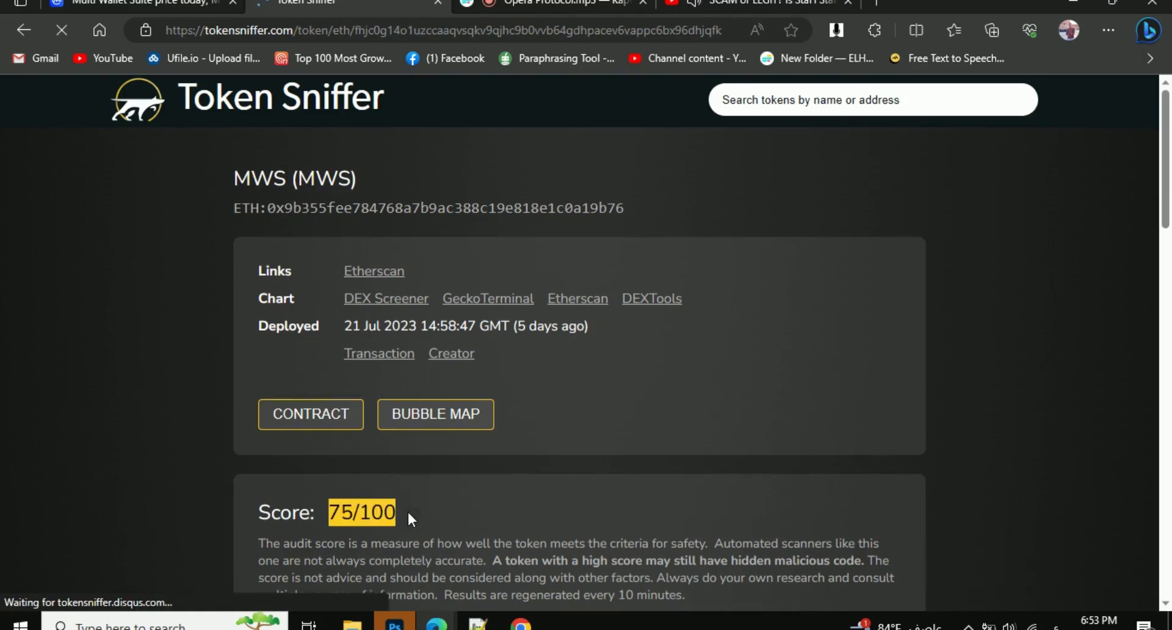
scroll("down", 3)
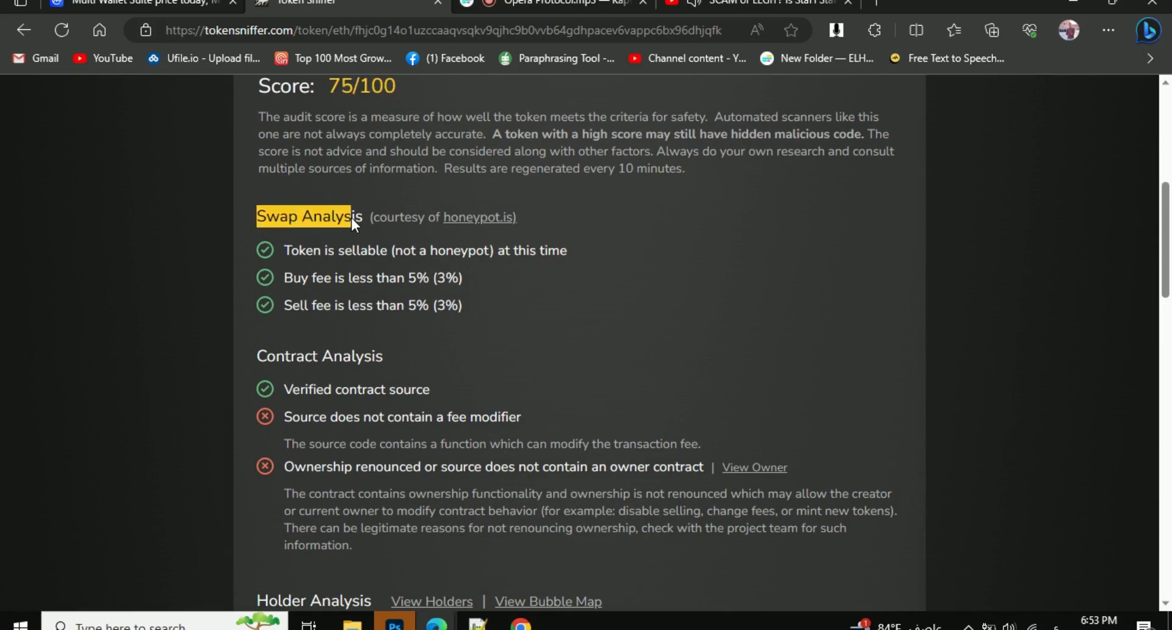
mouse_move(305, 600)
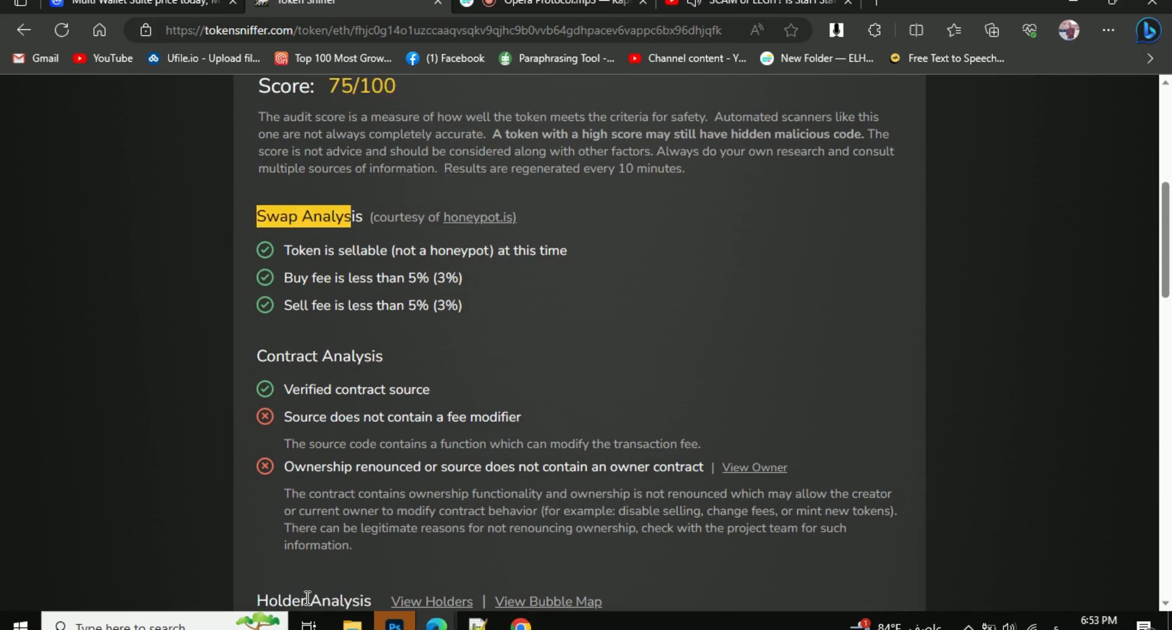
scroll("up", 3)
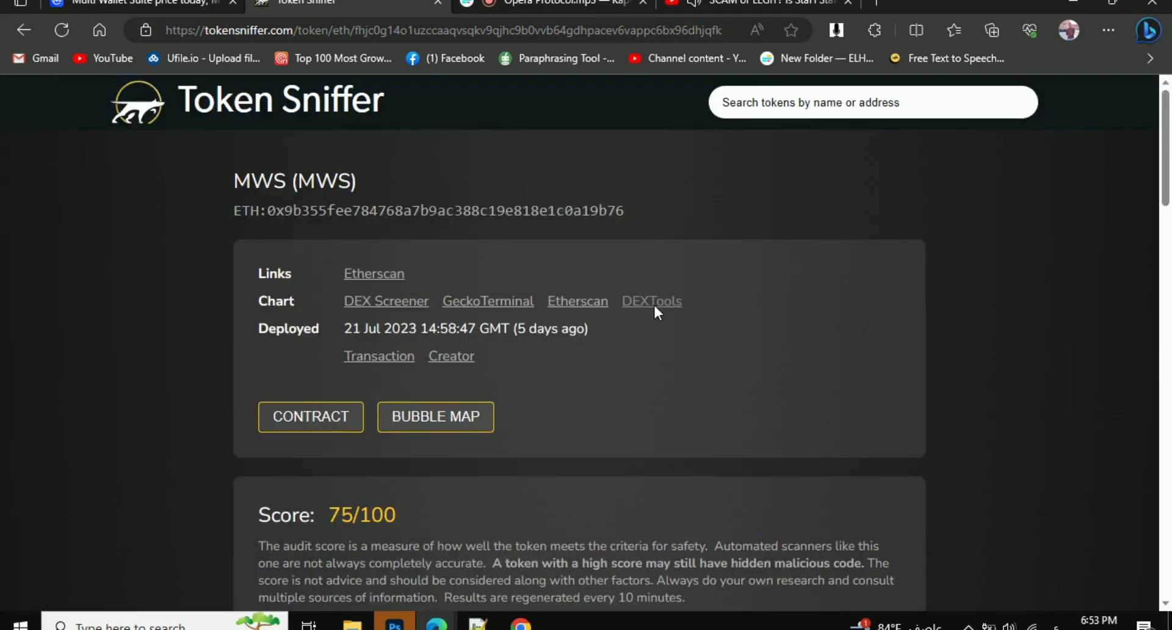
- Open the MWS/WETH pair on DEXTools and review Pool Info, GoPlus Security and Jul 26 trades
left_click(651, 301)
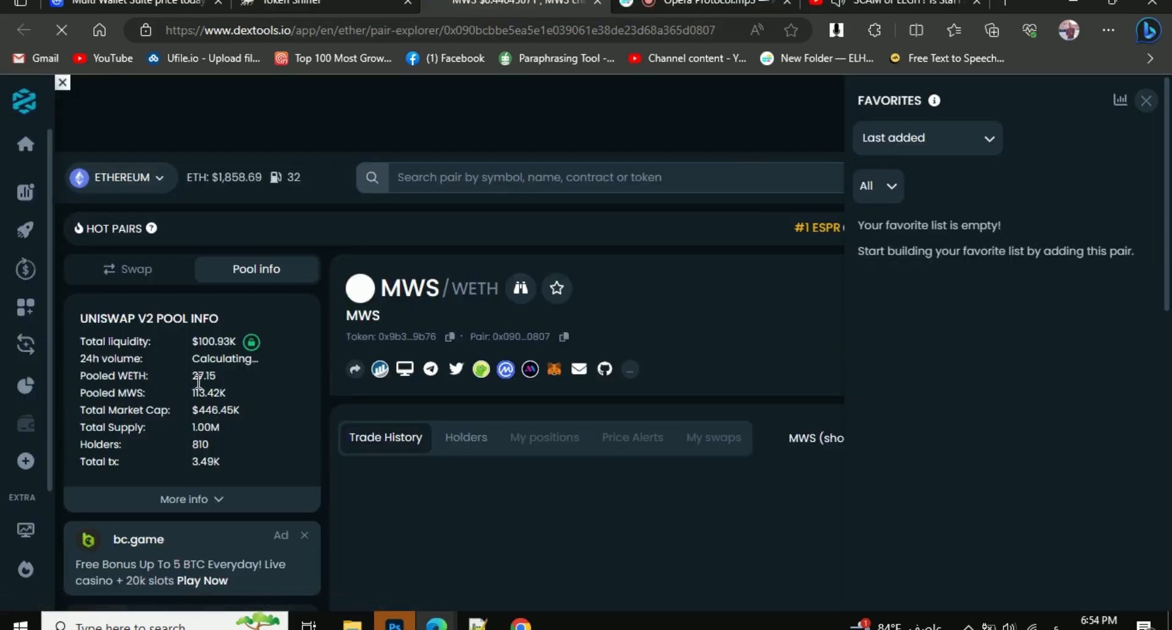
scroll("down", 3)
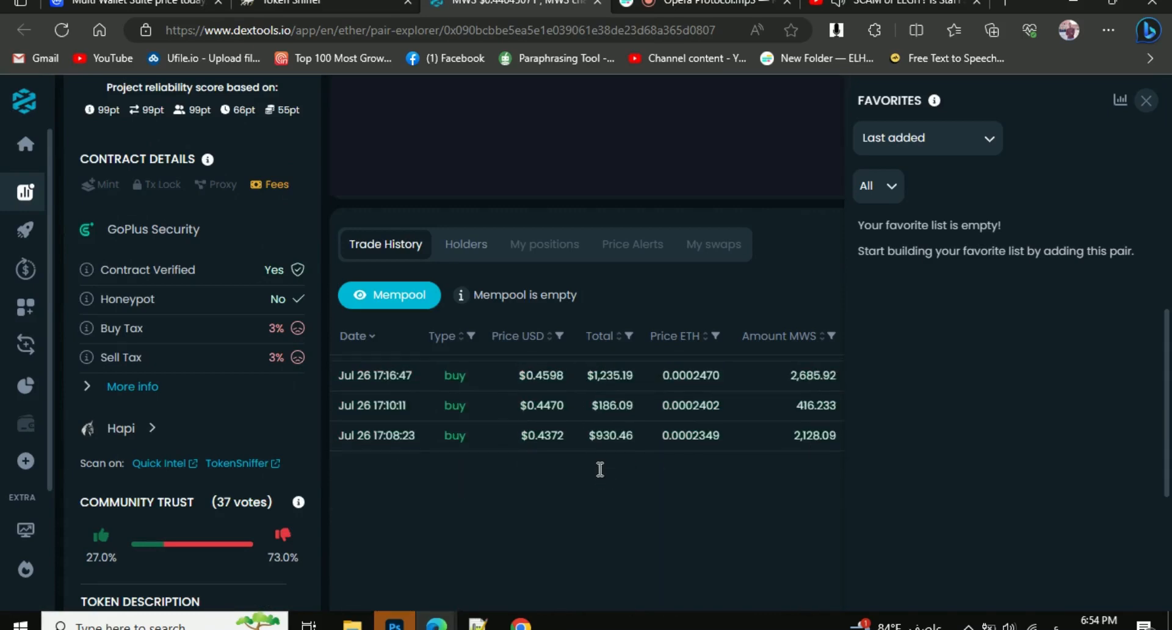
scroll("down", 3)
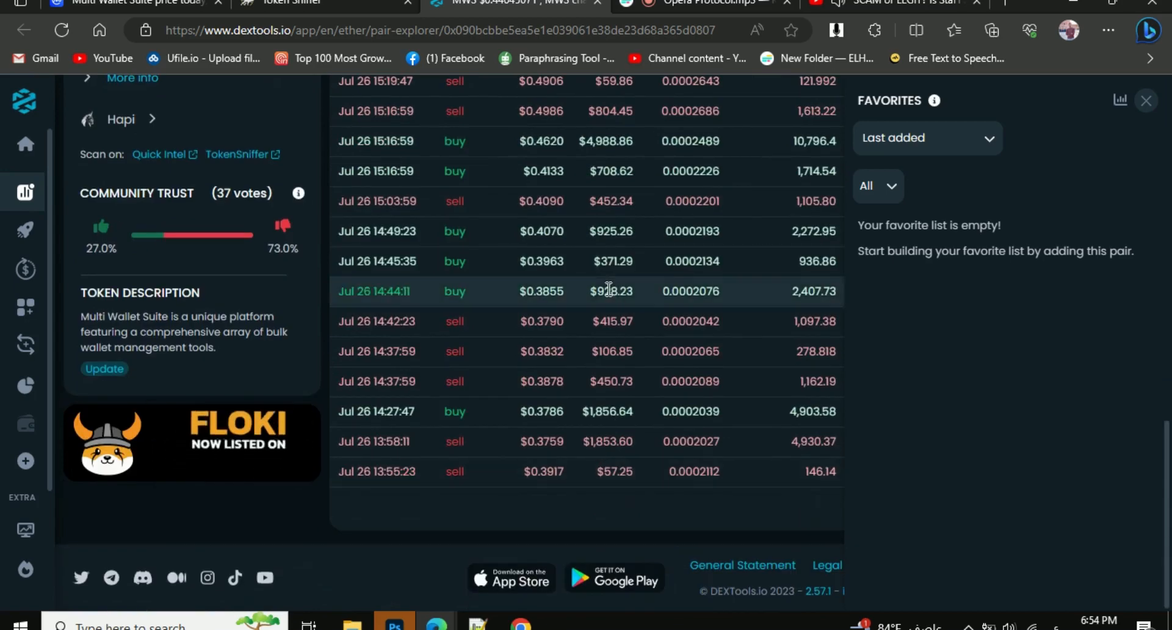
scroll("down", 3)
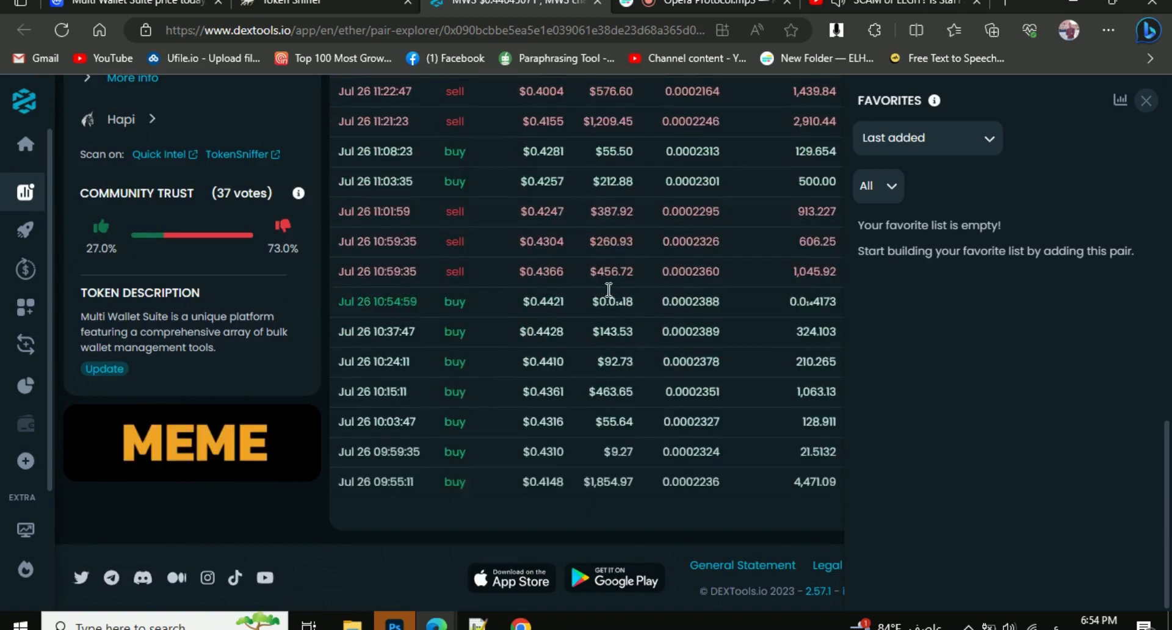
scroll("down", 3)
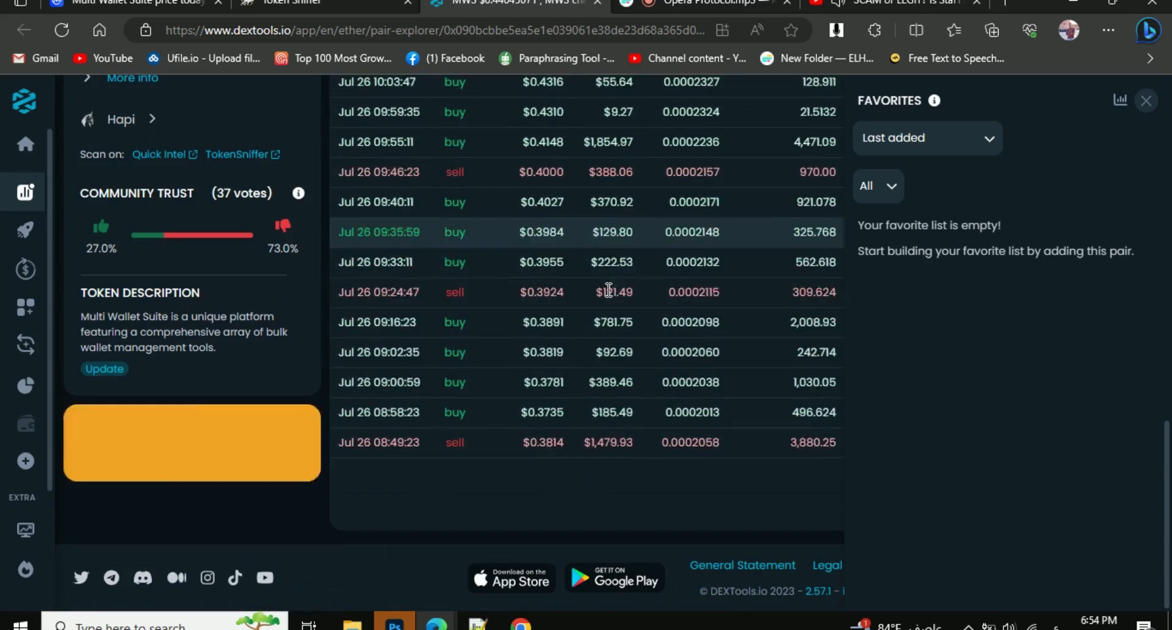
scroll("down", 3)
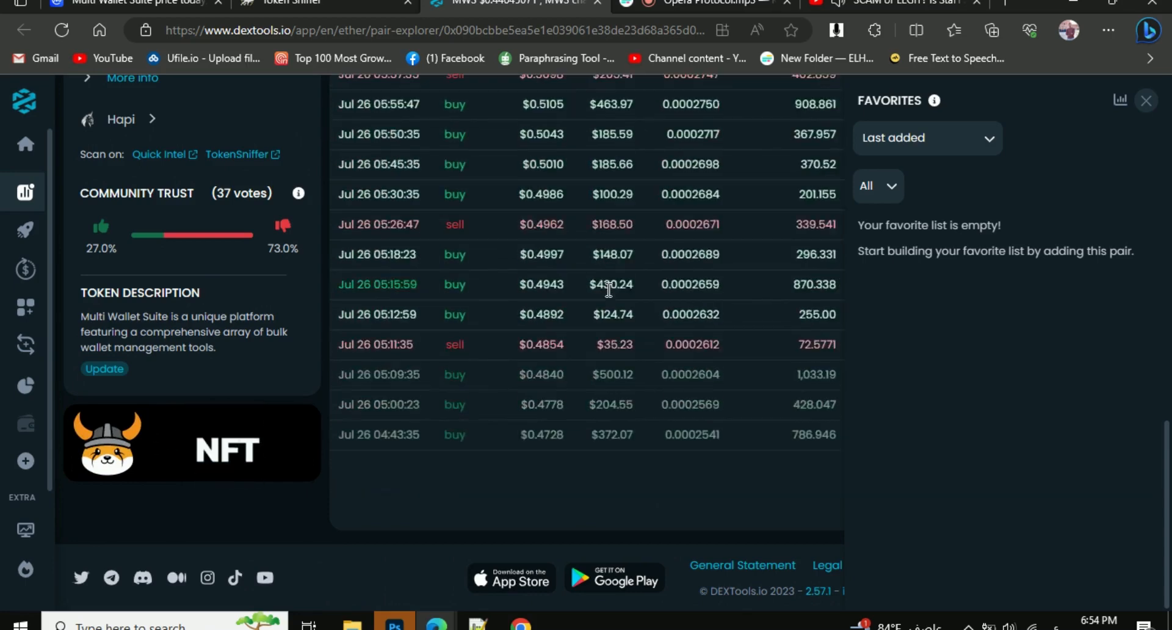
scroll("down", 3)
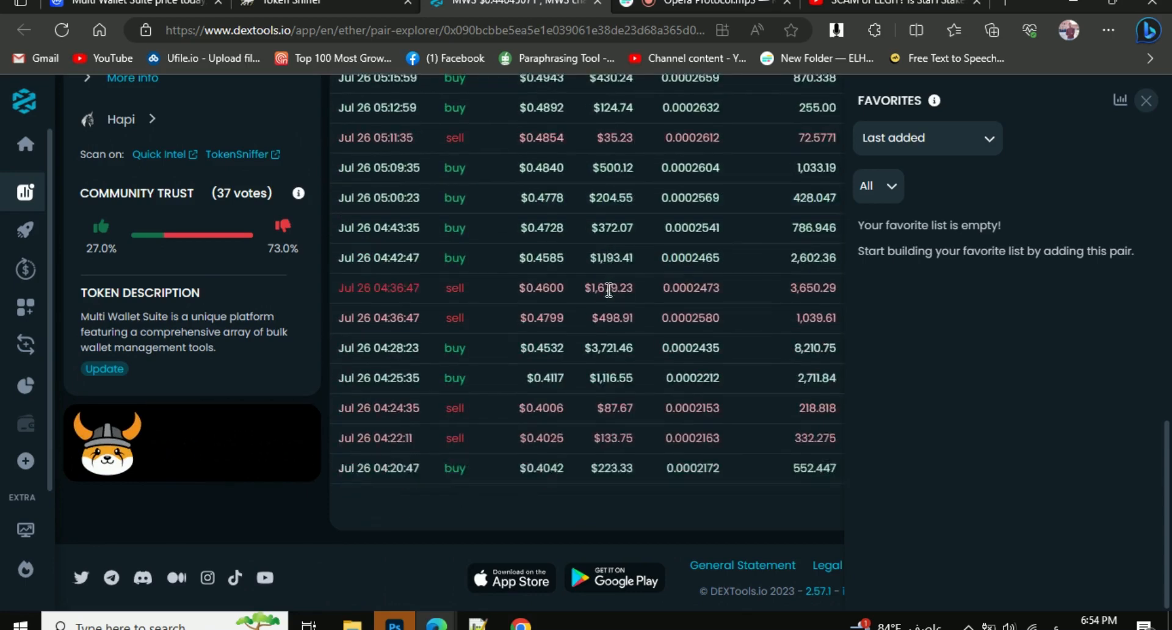
scroll("down", 3)
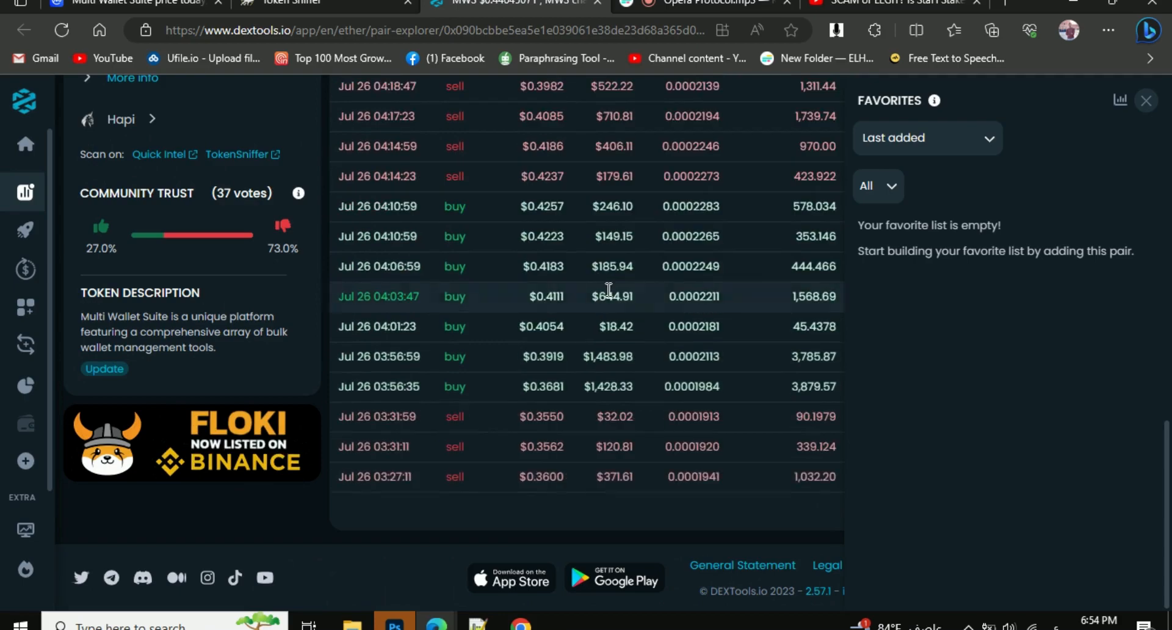
scroll("down", 3)
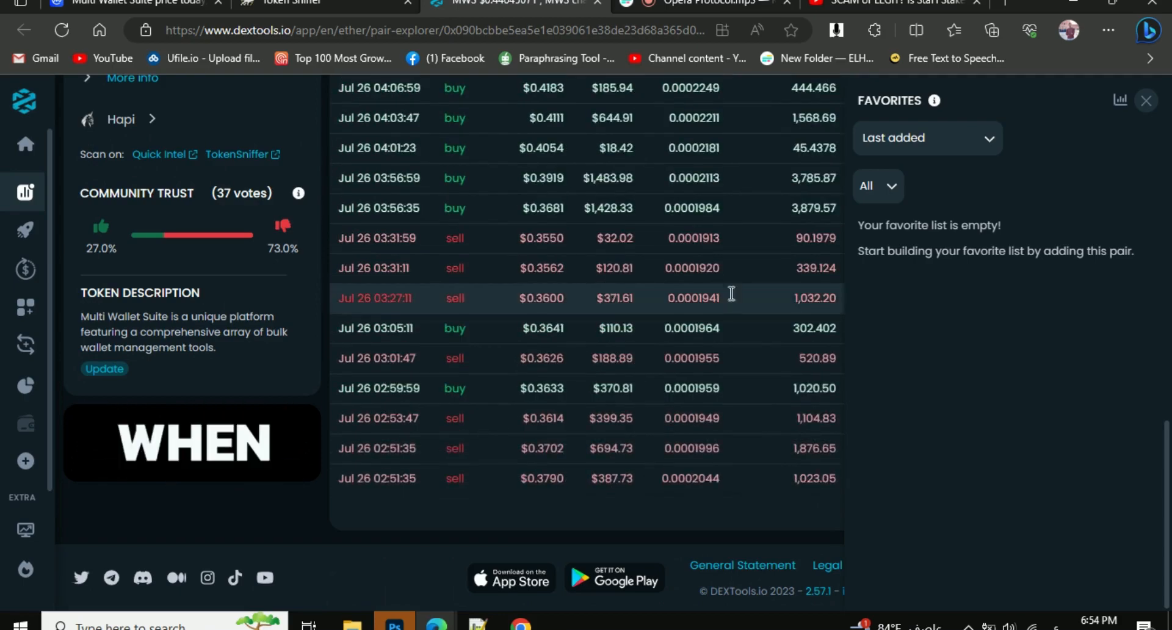
scroll("up", 3)
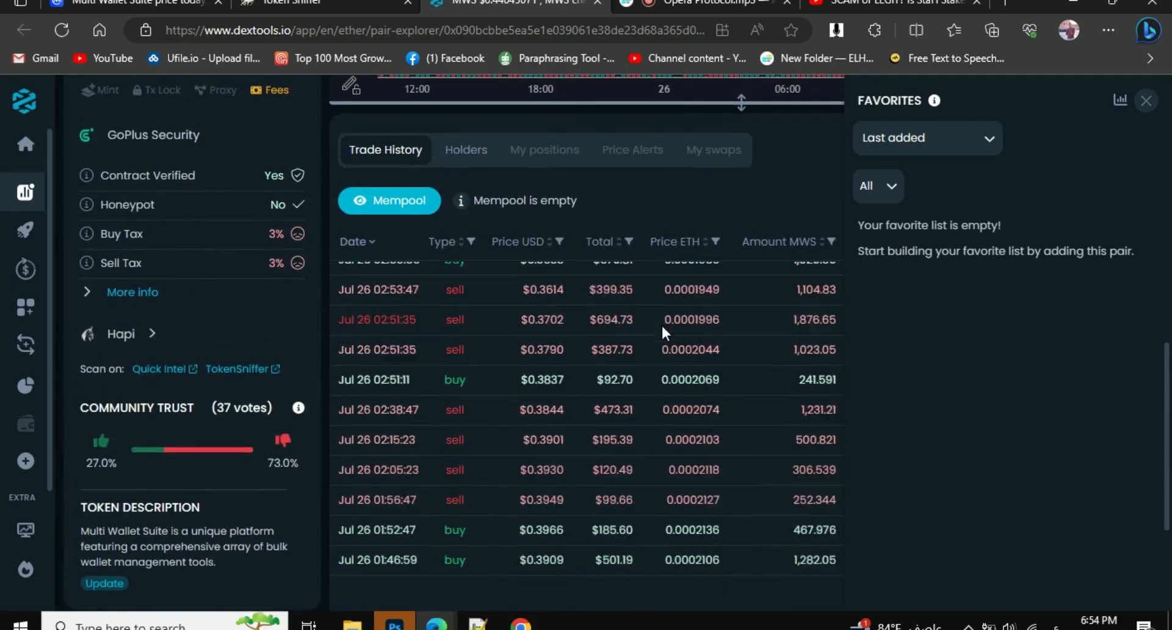